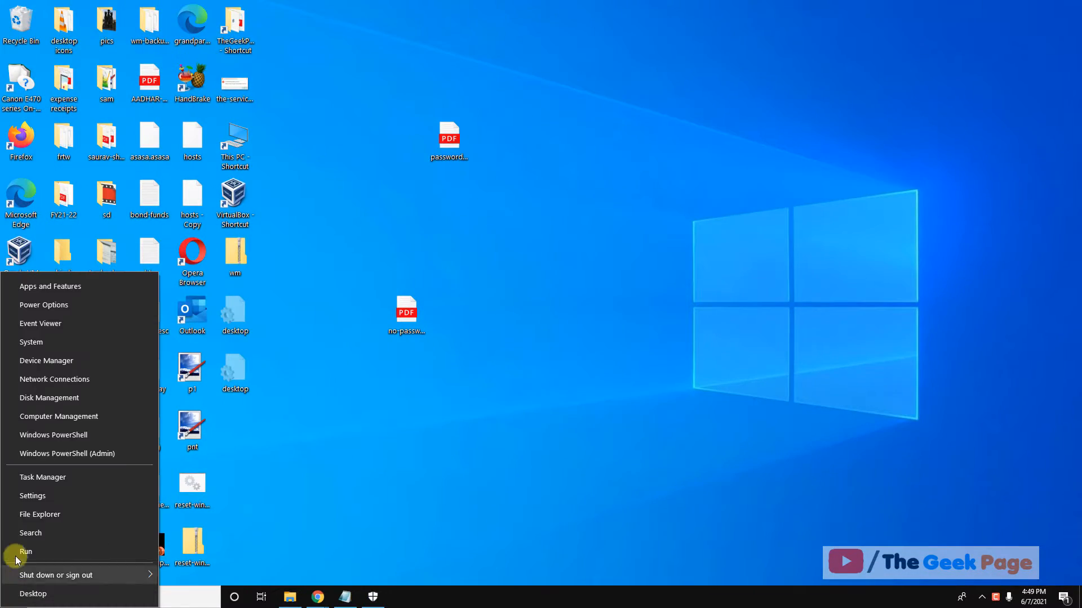
# Step: Open Local Disk (C:) in File Explorer and turn on hidden items
pyautogui.click(40, 513)
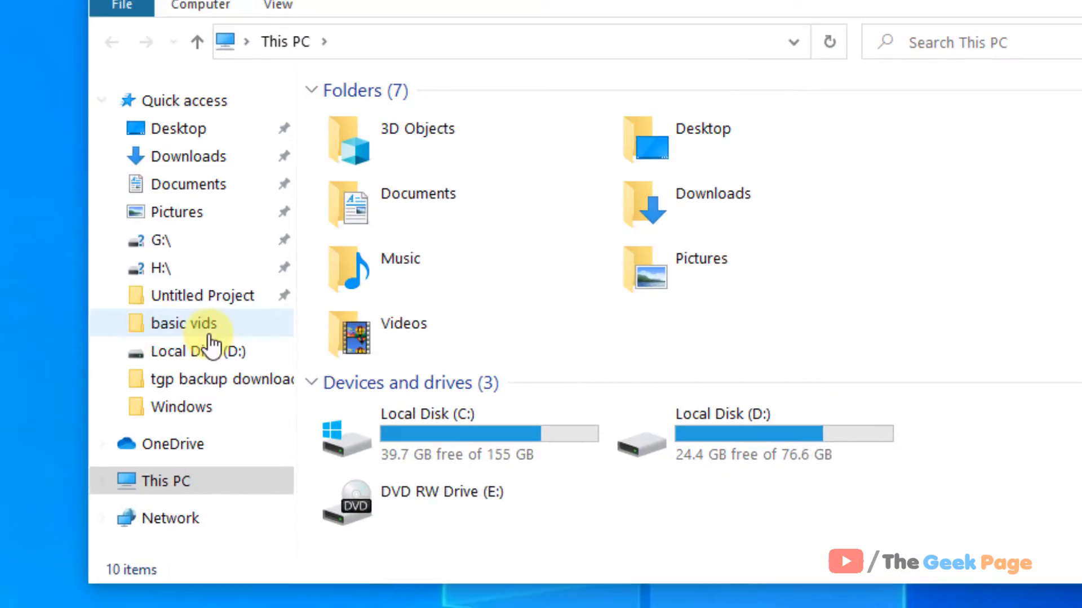
pyautogui.doubleClick(427, 414)
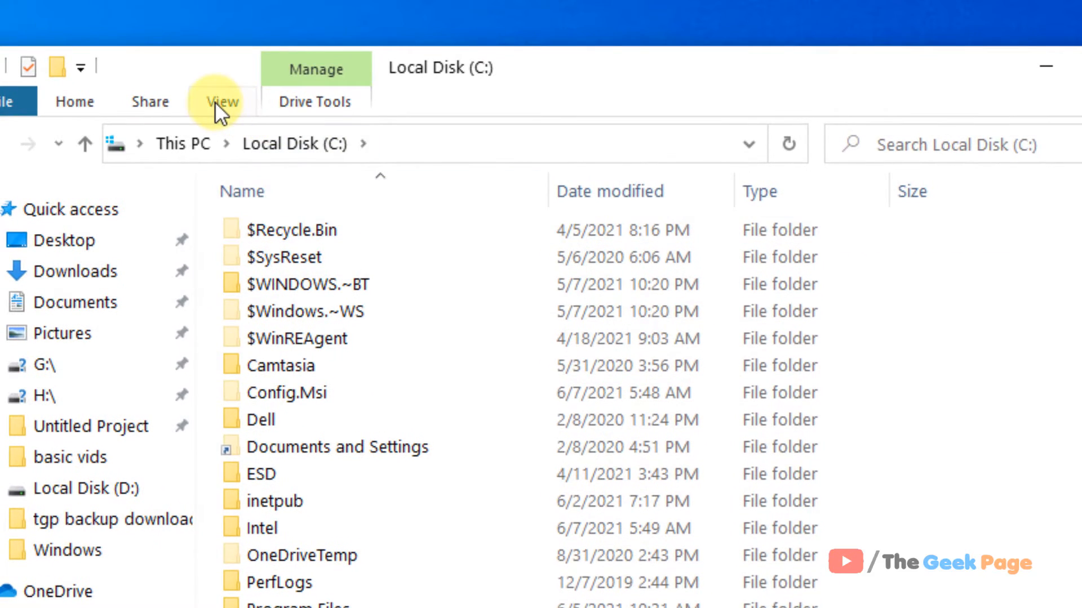
pyautogui.click(221, 101)
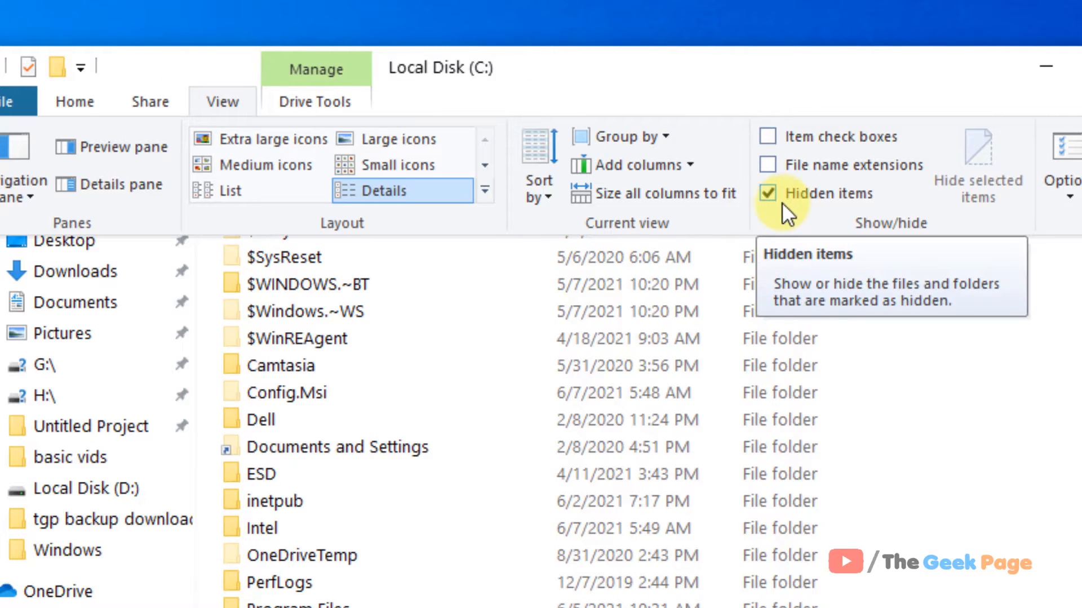
pyautogui.click(768, 194)
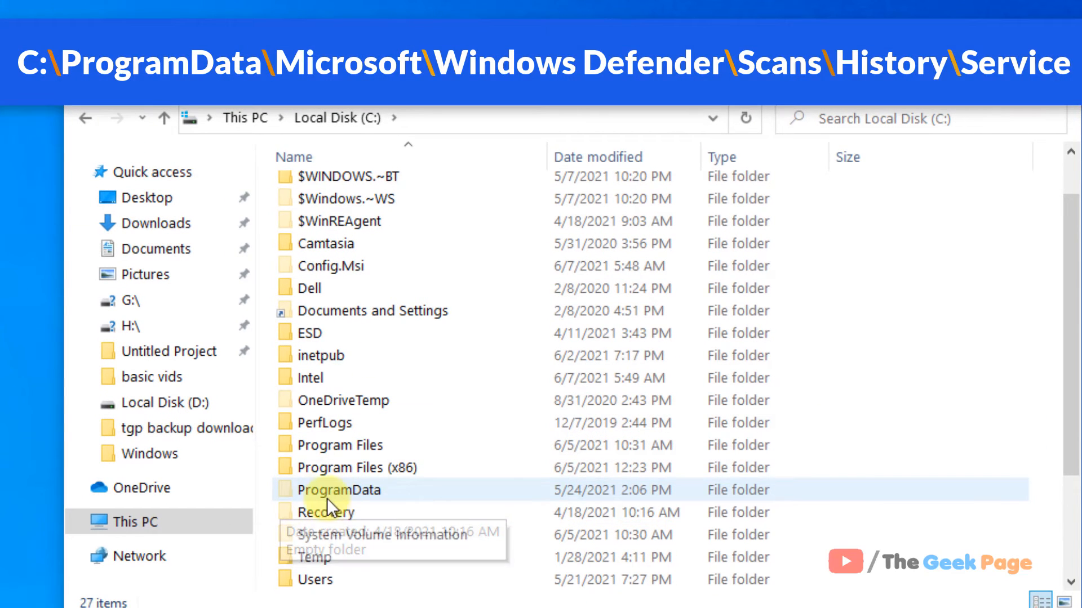
# Step: Navigate into ProgramData > Microsoft > Windows Defender
pyautogui.doubleClick(340, 489)
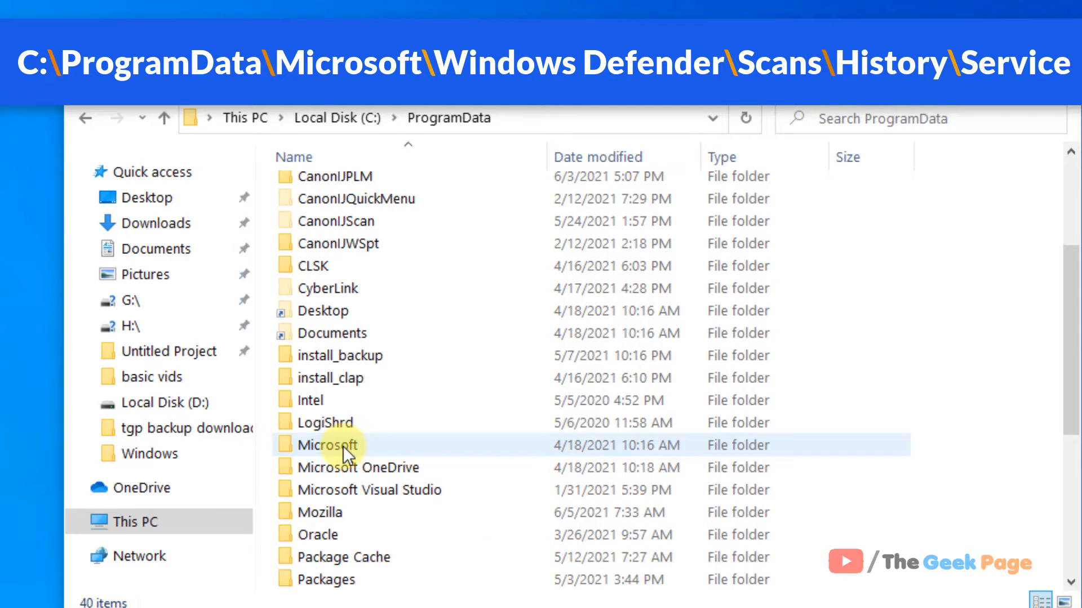
pyautogui.doubleClick(331, 445)
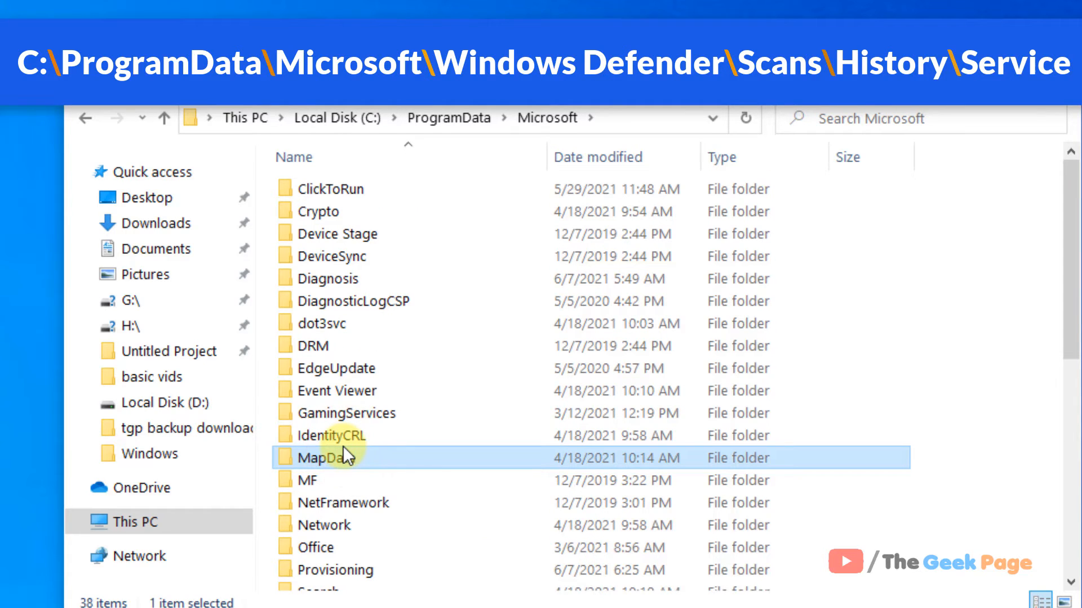
pyautogui.scroll(-3)
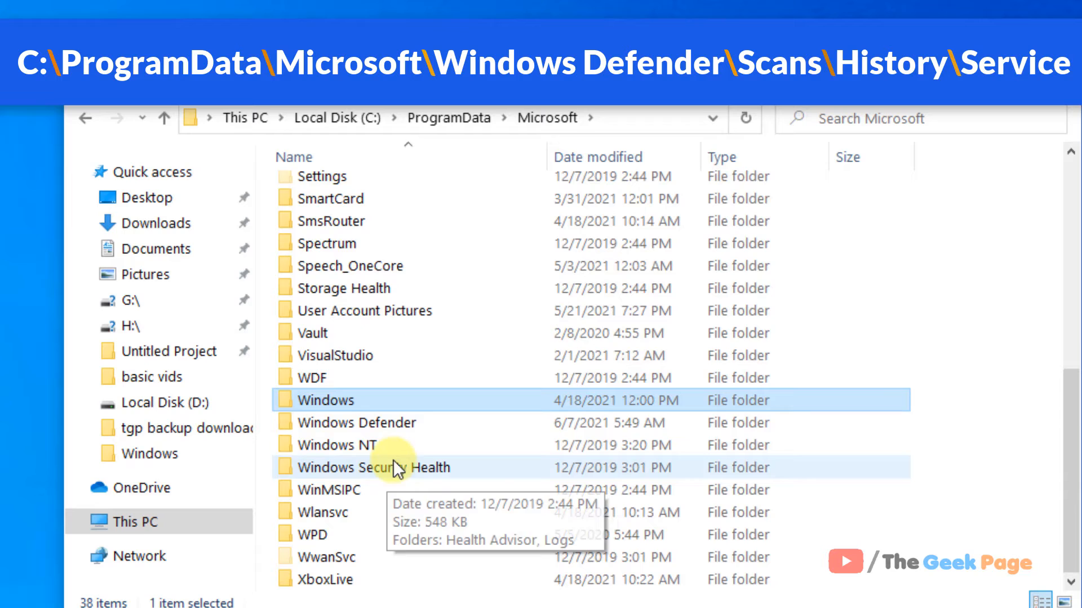
pyautogui.doubleClick(357, 423)
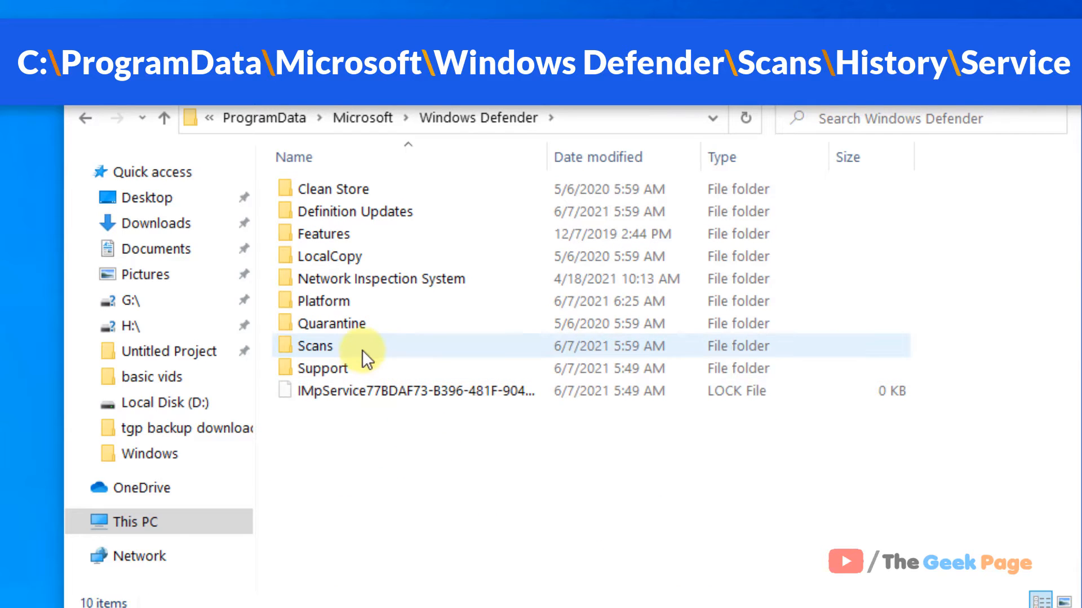
# Step: Continue into Scans > History > Service
pyautogui.doubleClick(316, 346)
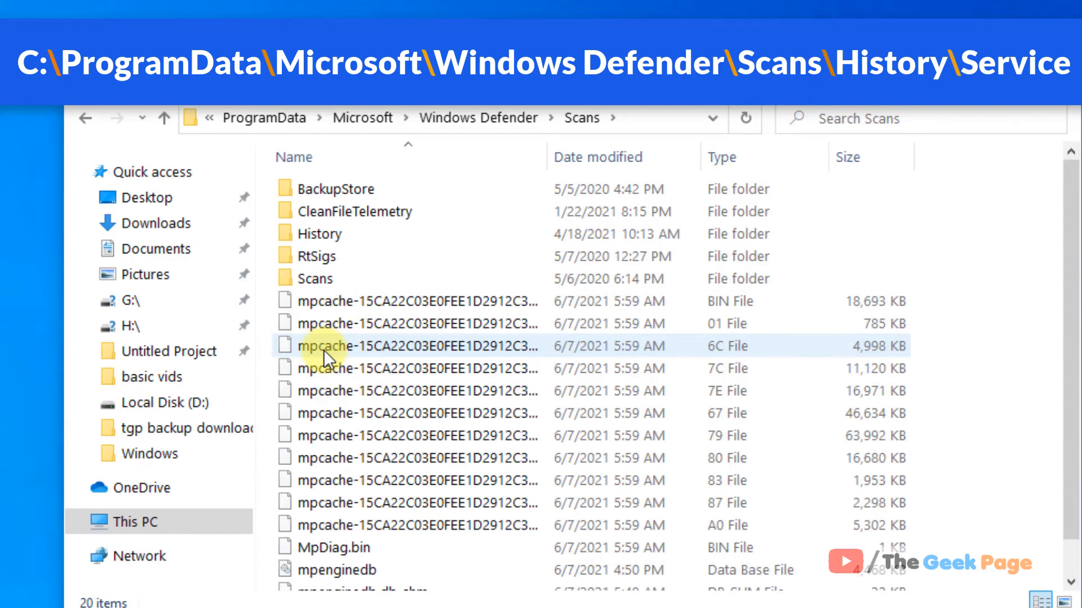
pyautogui.click(319, 234)
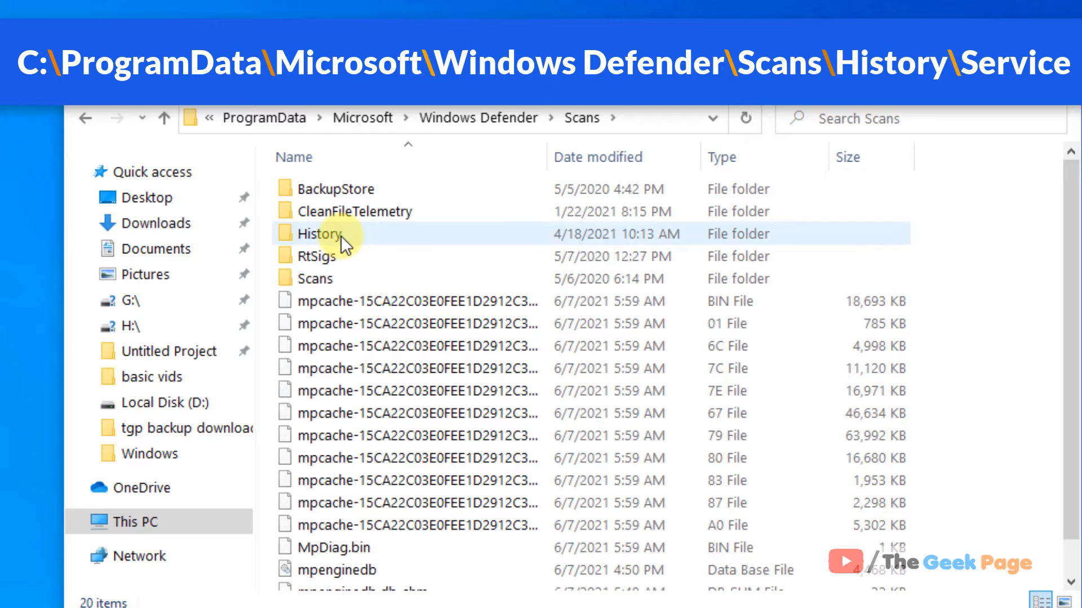
pyautogui.doubleClick(319, 233)
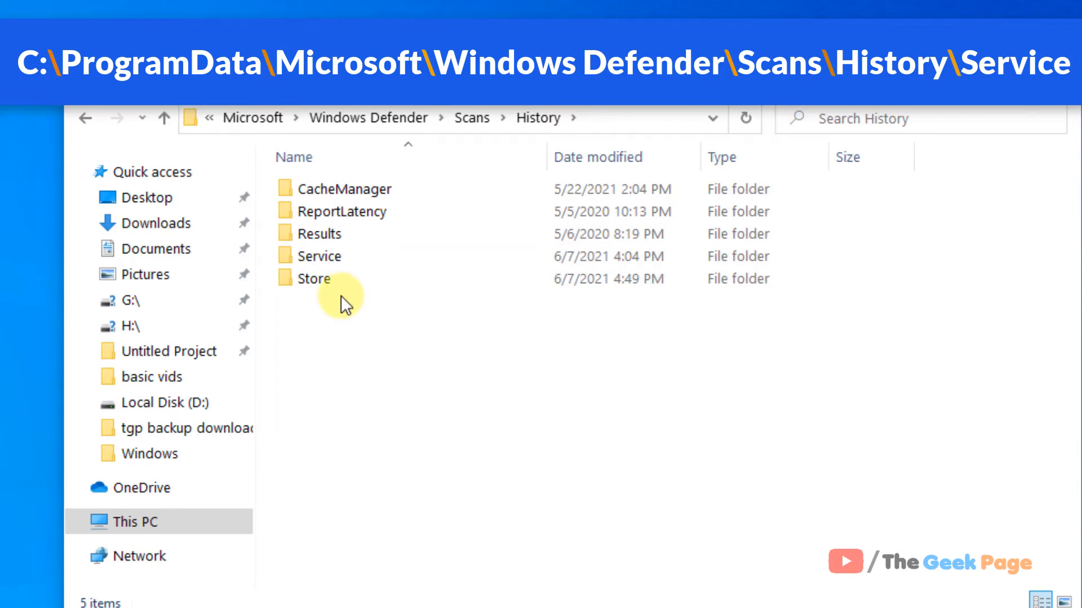
pyautogui.doubleClick(323, 256)
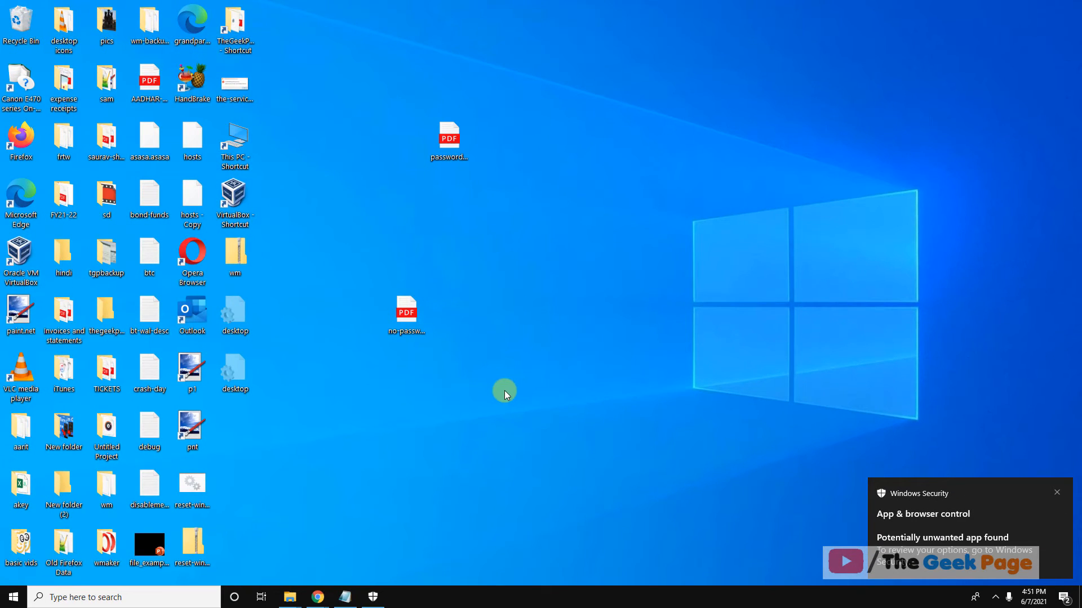
pyautogui.moveTo(352, 511)
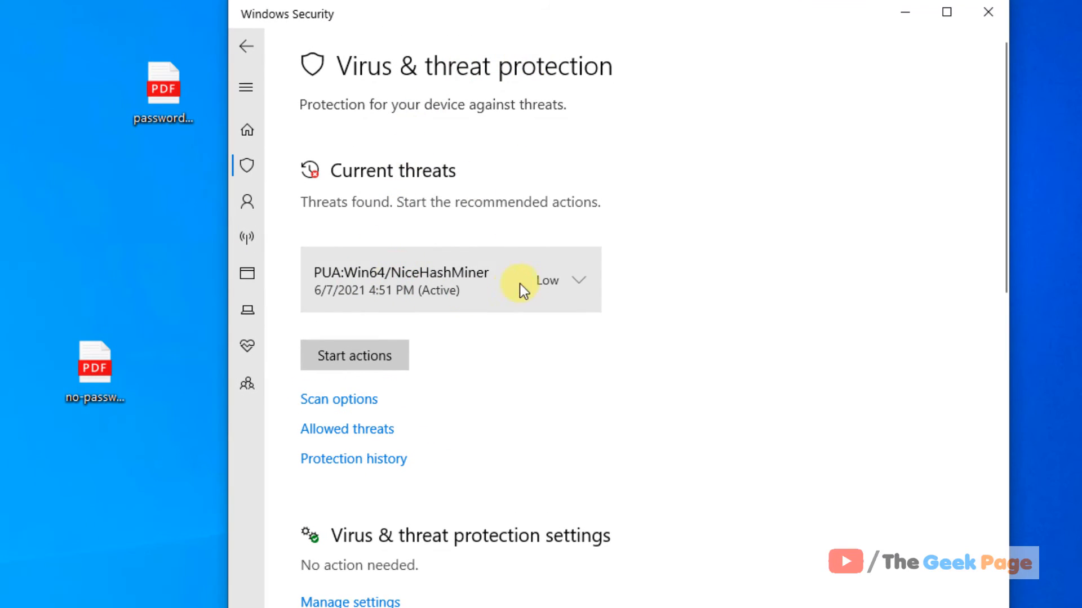
# Step: Expand the NiceHashMiner threat, choose Quarantine, and close Windows Security
pyautogui.click(578, 280)
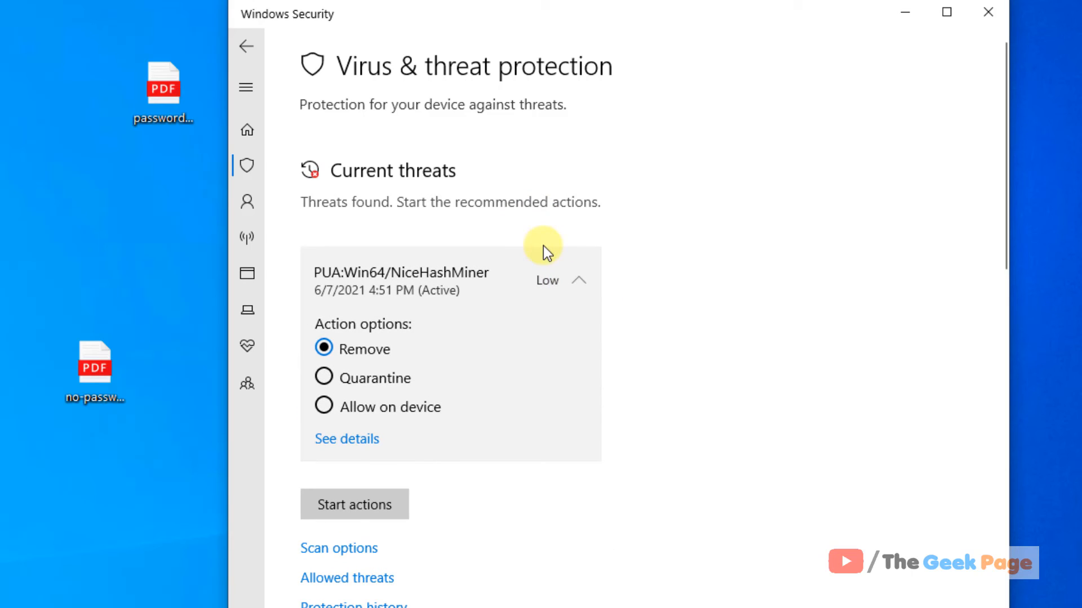
pyautogui.moveTo(353, 341)
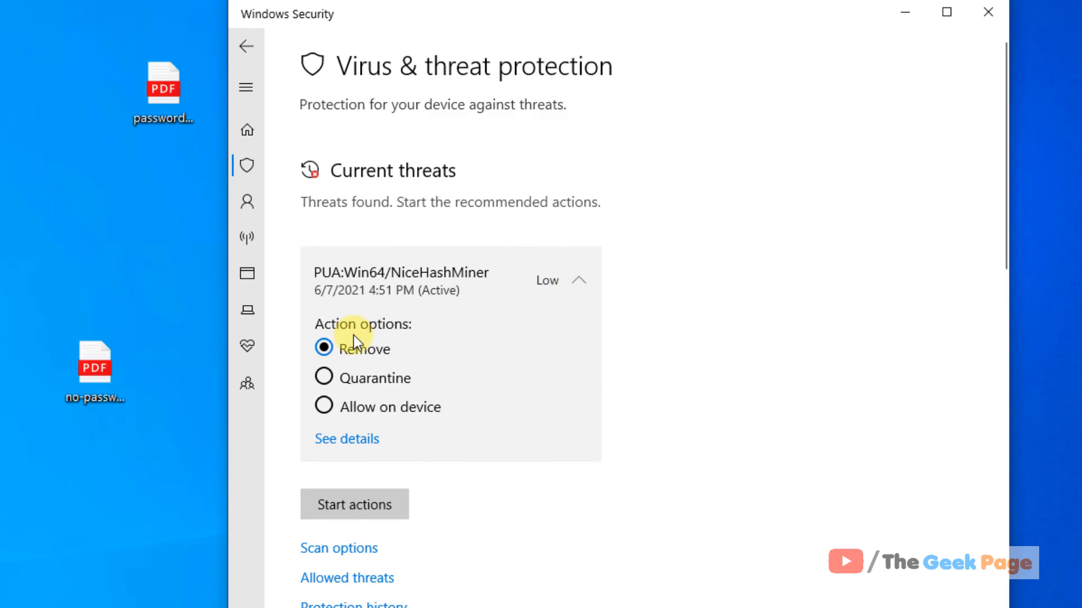
pyautogui.moveTo(320, 390)
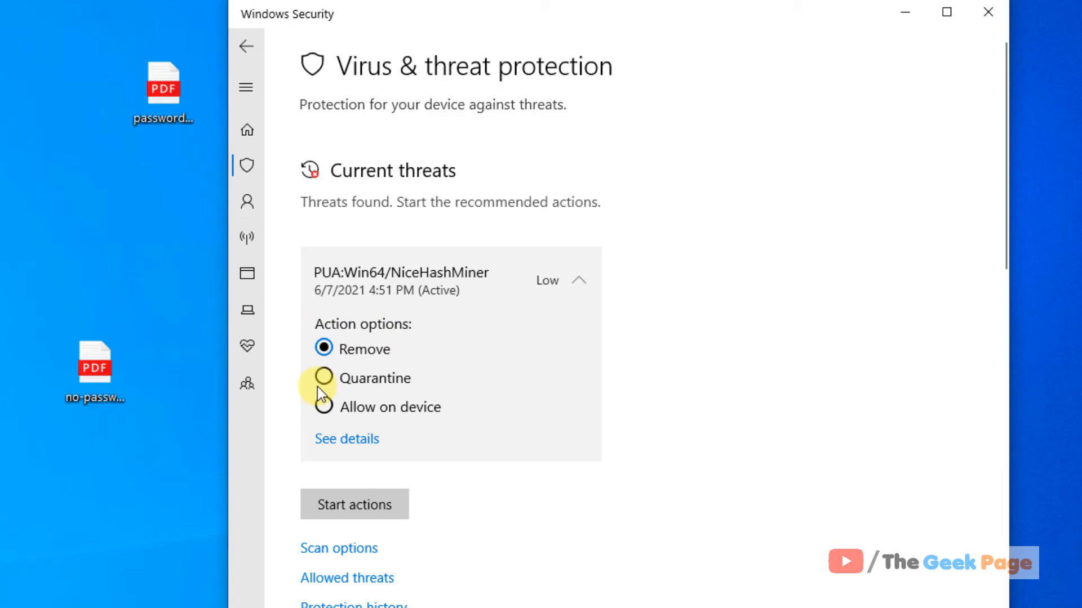
pyautogui.click(323, 378)
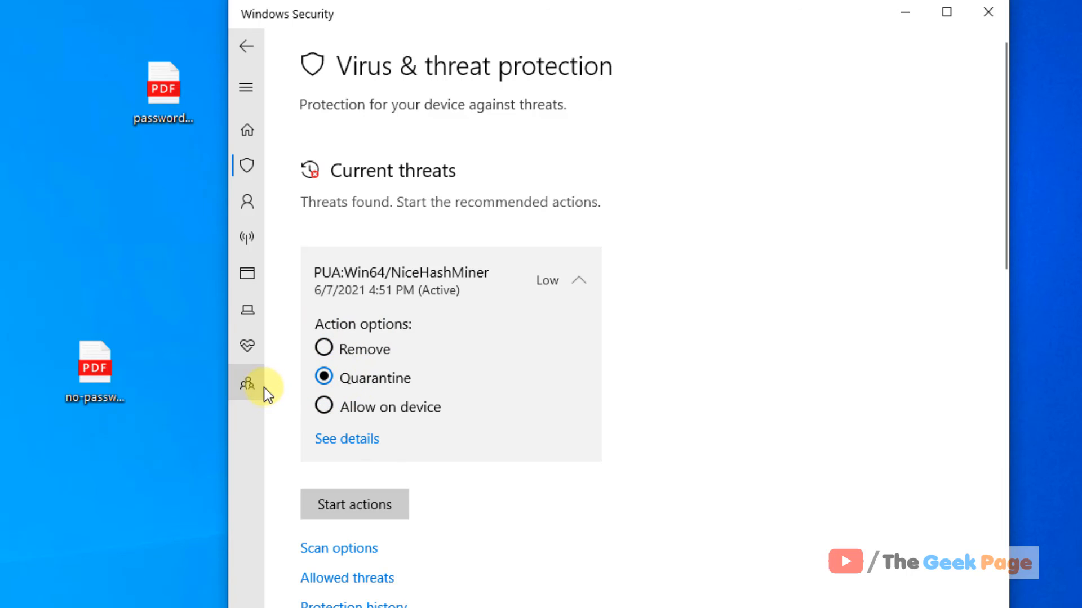
pyautogui.moveTo(789, 95)
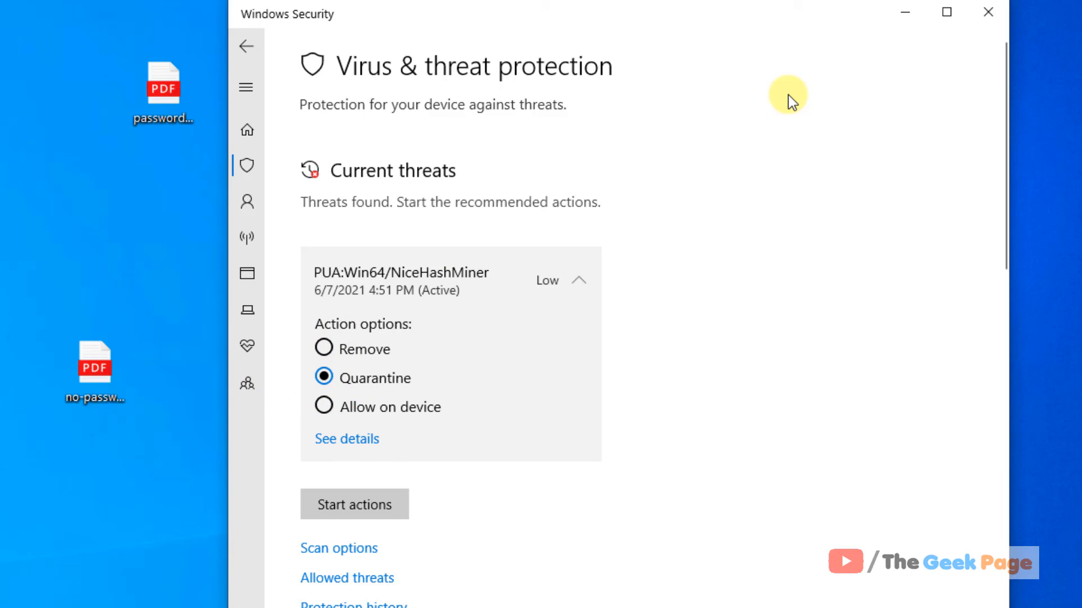
pyautogui.click(986, 12)
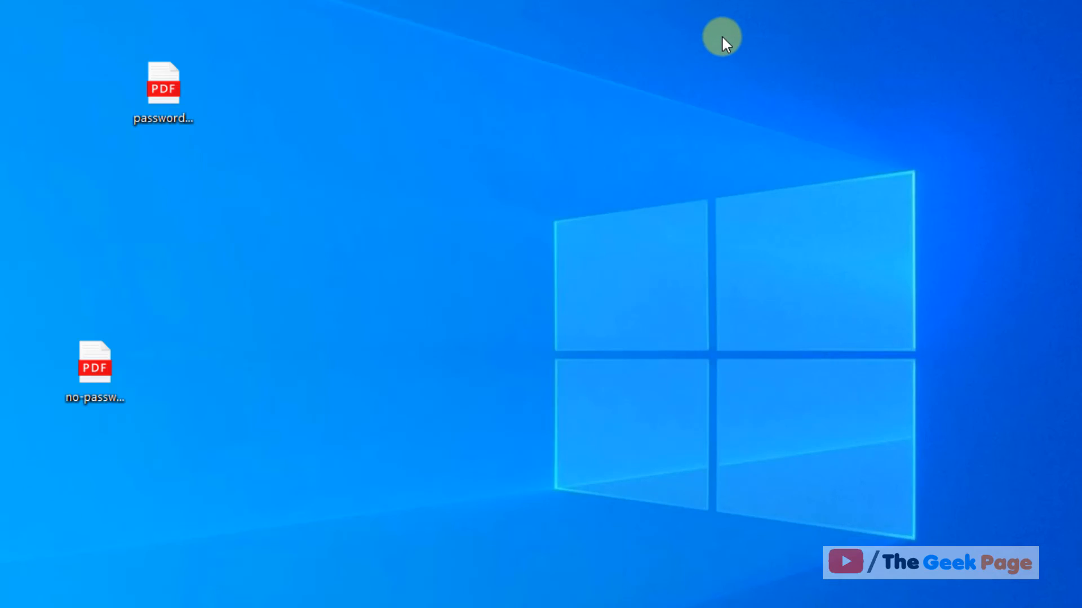